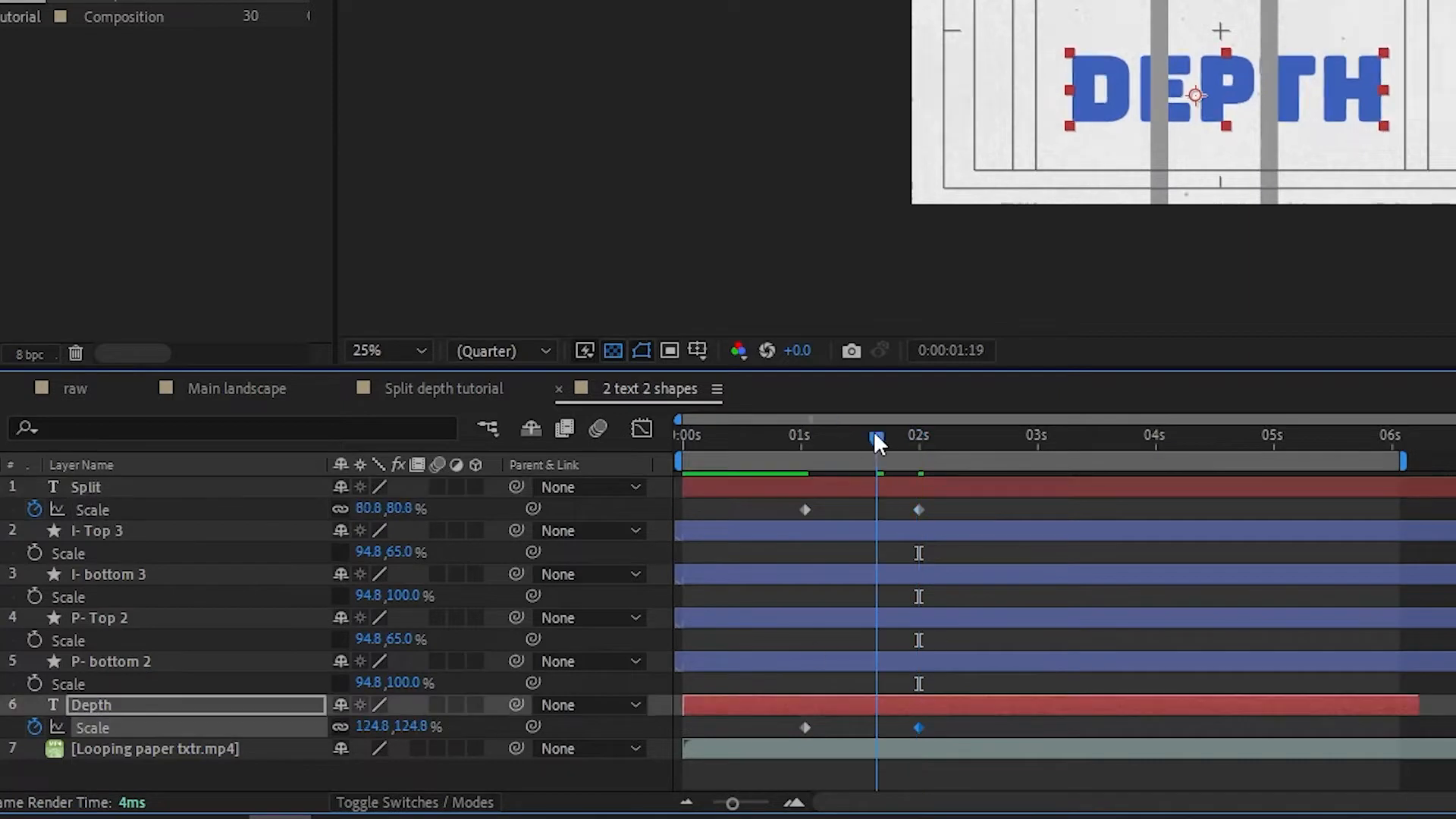
# - Duplicate the footage layer and view the rotoscoped hand over the white bars in the composition
pyautogui.press('Ctrl+D')
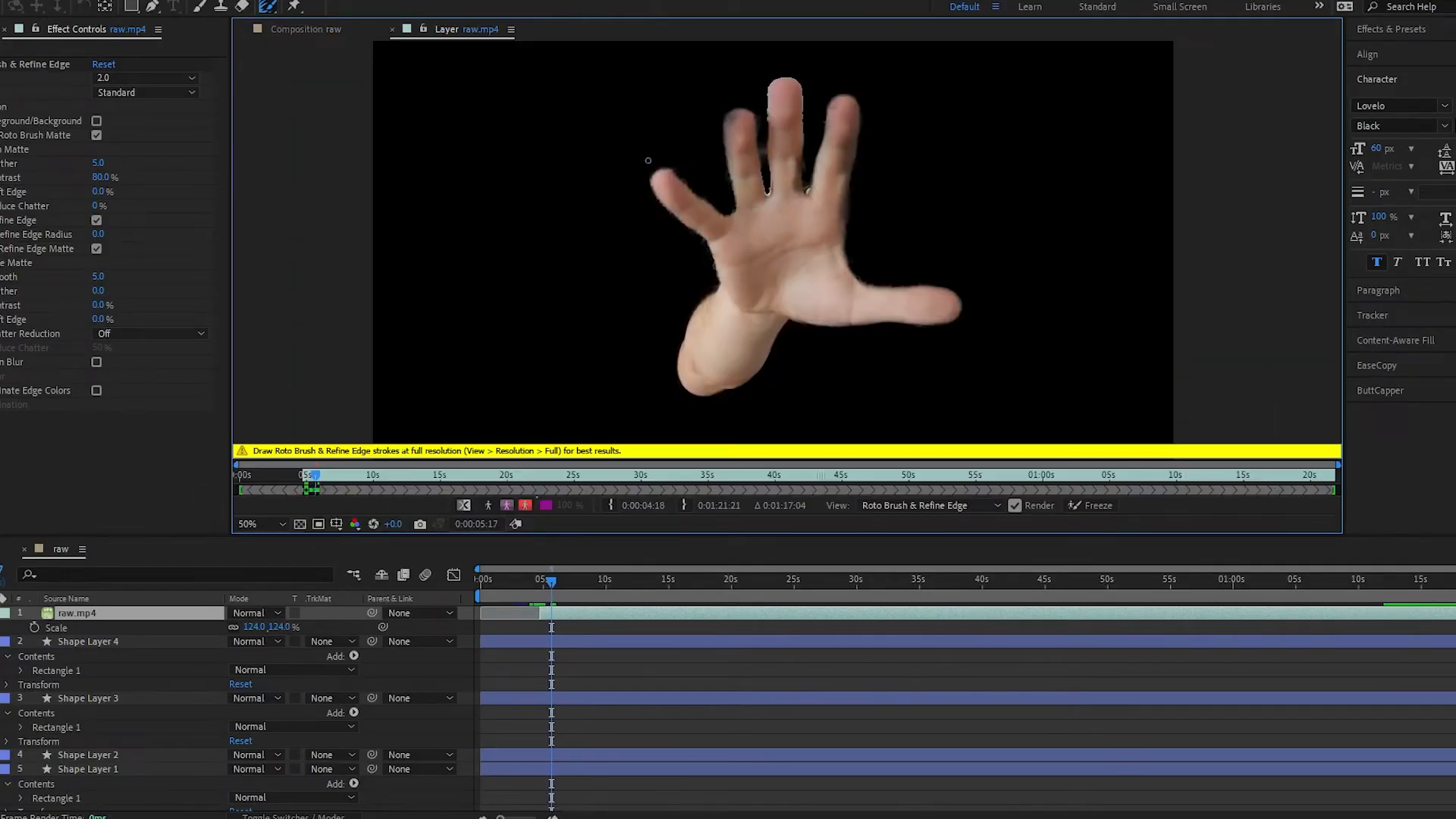
pyautogui.click(311, 29)
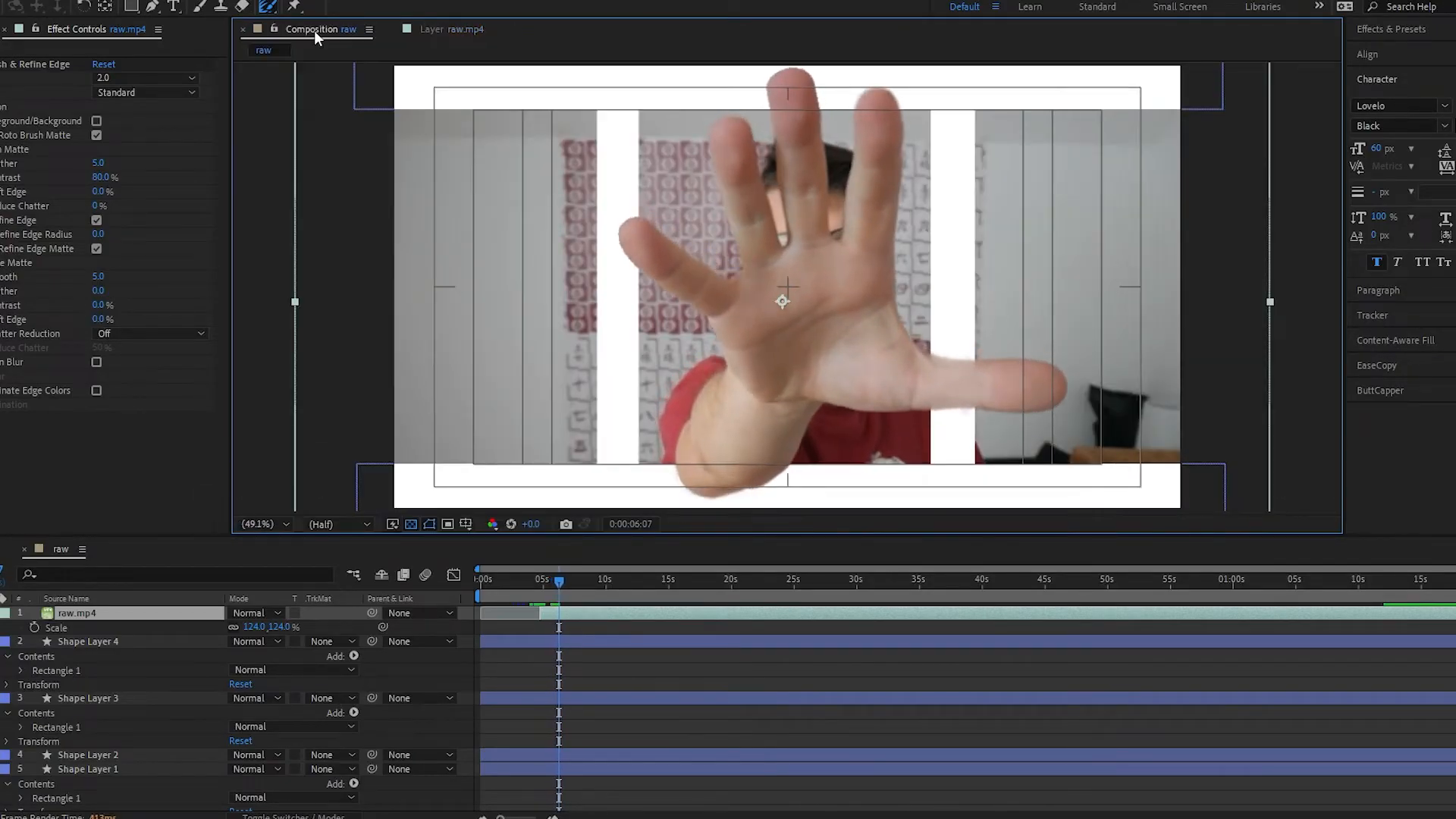